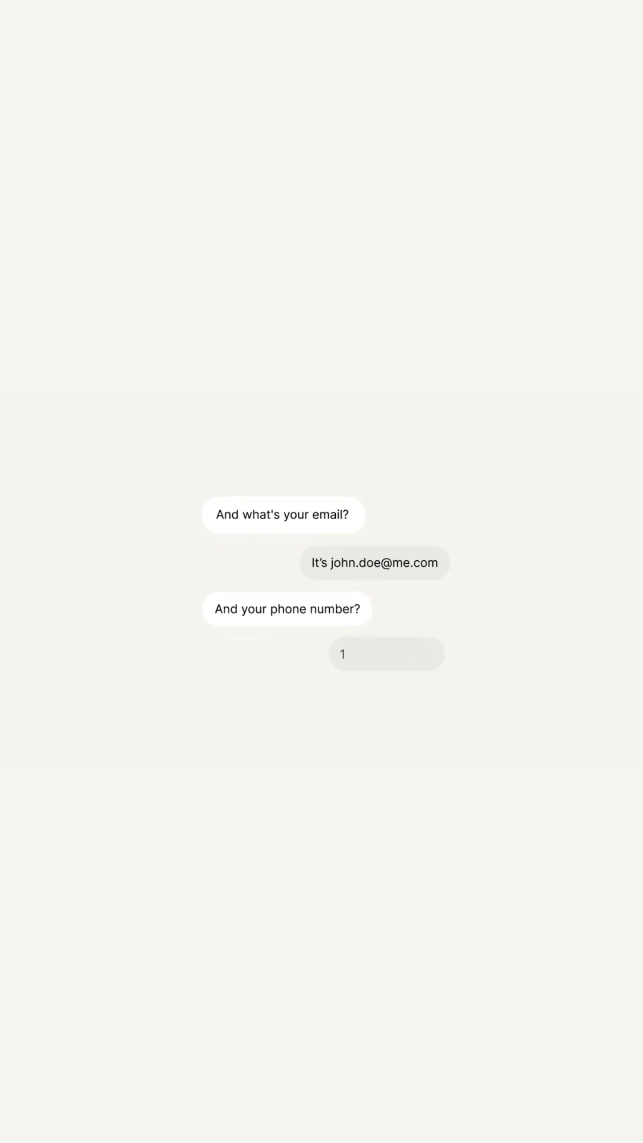
# Reach the vision-agents-plugins-elevenlabs package page on PyPI from the Vision Agents search results
pyautogui.write('1-800-404-98')
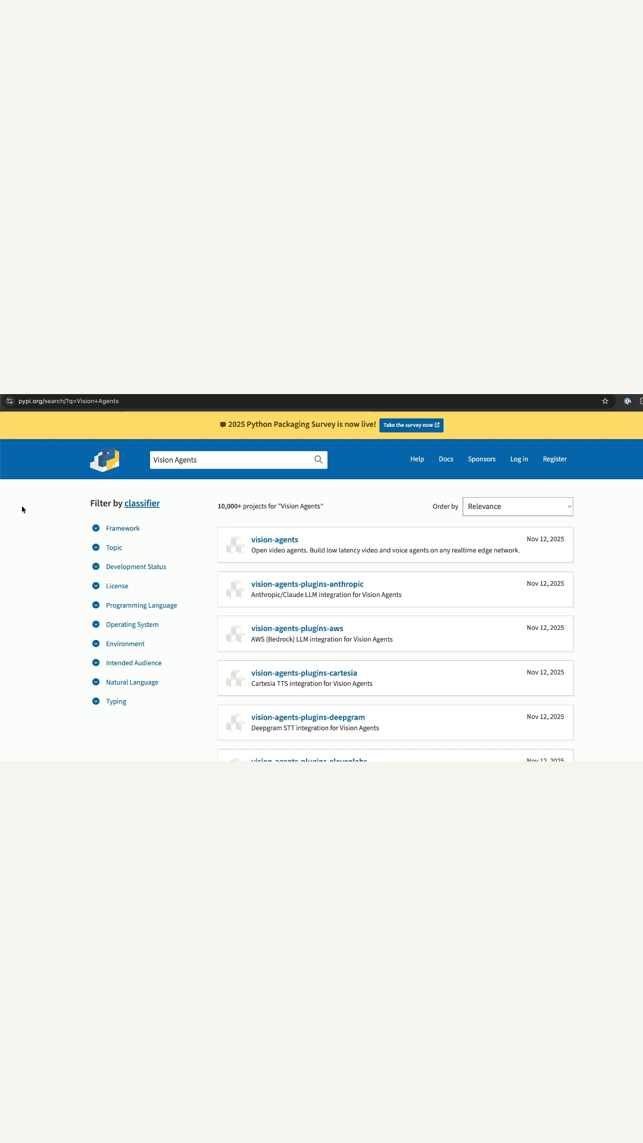
pyautogui.scroll(-3)
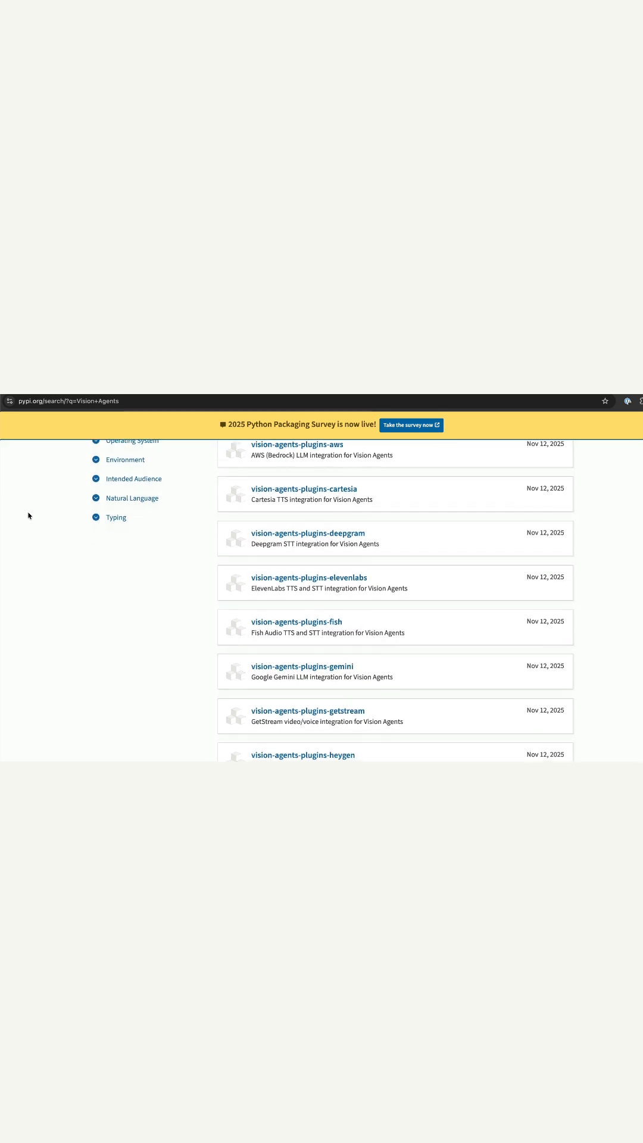
pyautogui.scroll(-3)
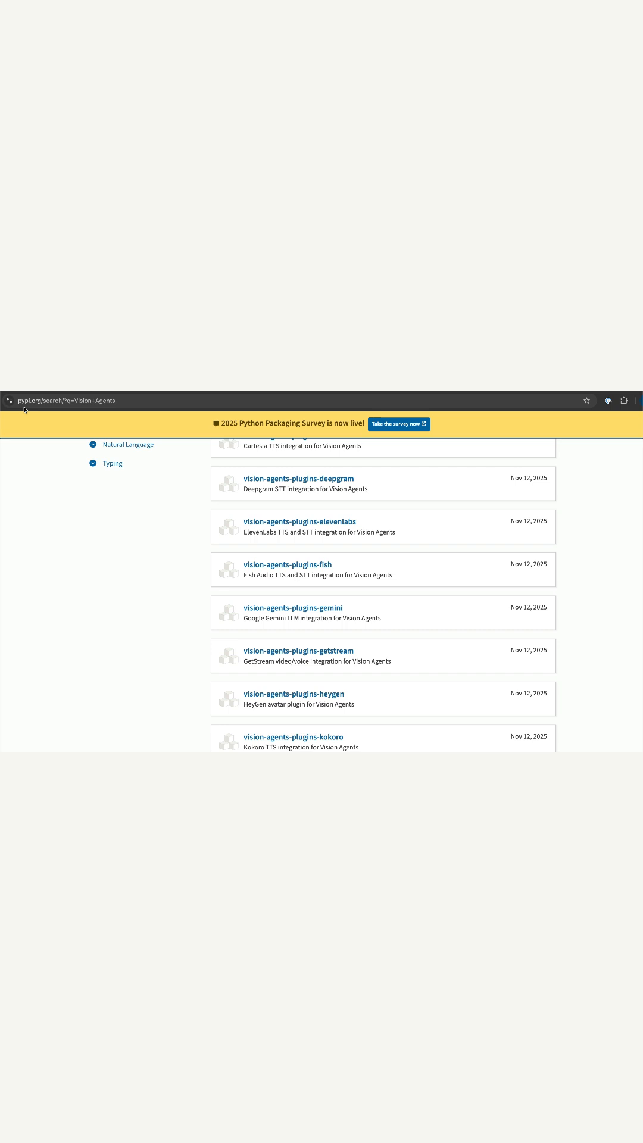
pyautogui.click(299, 522)
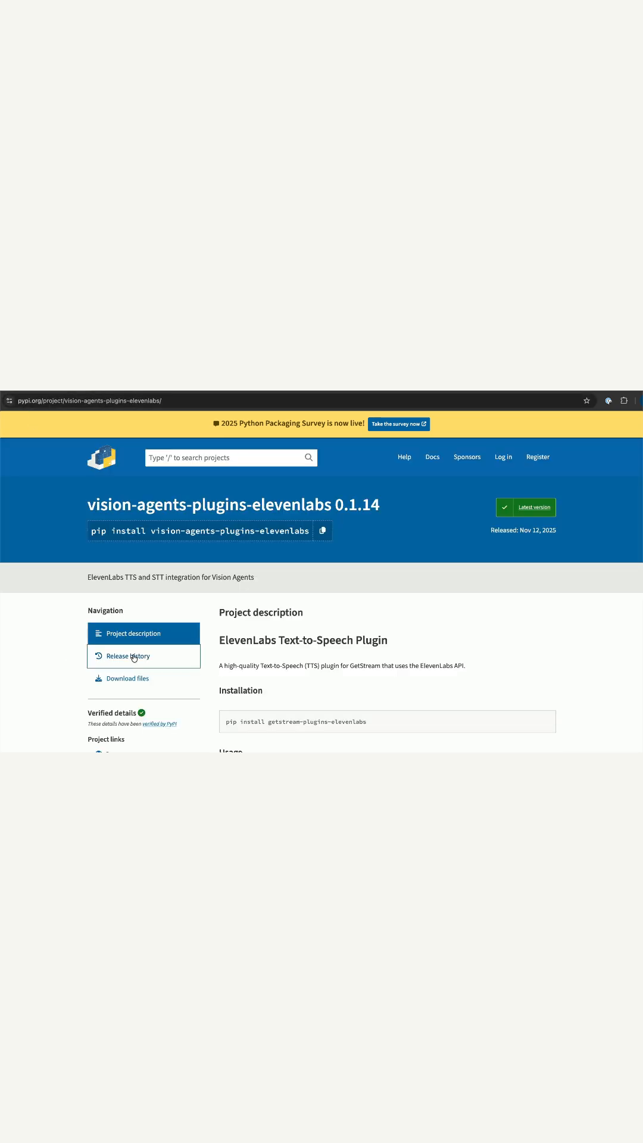
# View the package's release history, latest version 0.1.14, then return to the Python file in Cursor
pyautogui.click(128, 656)
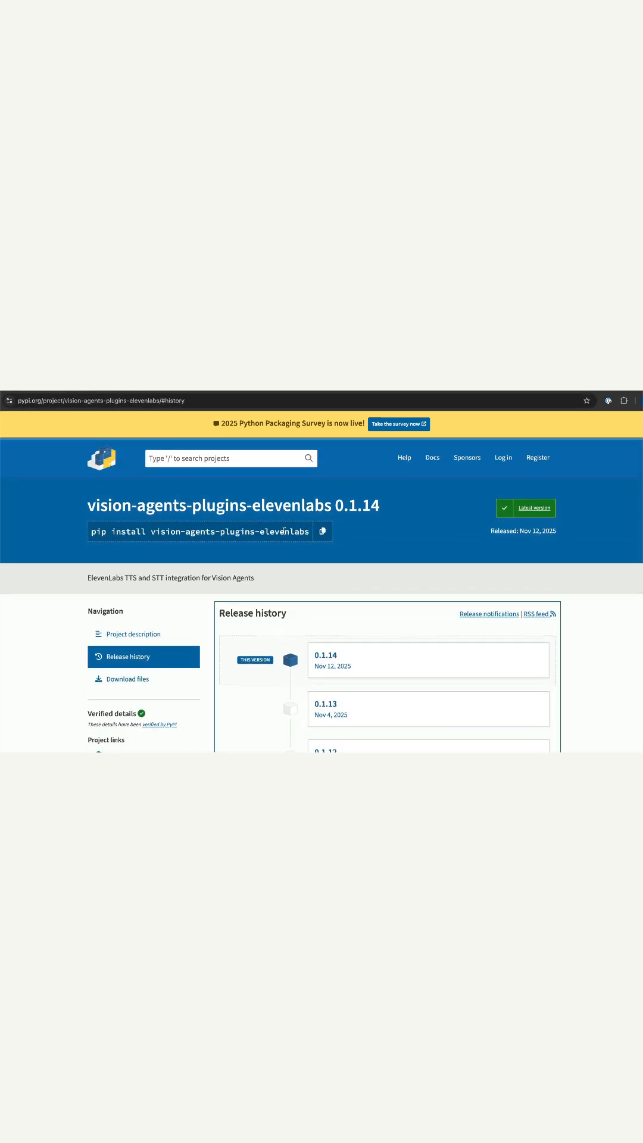
pyautogui.doubleClick(356, 505)
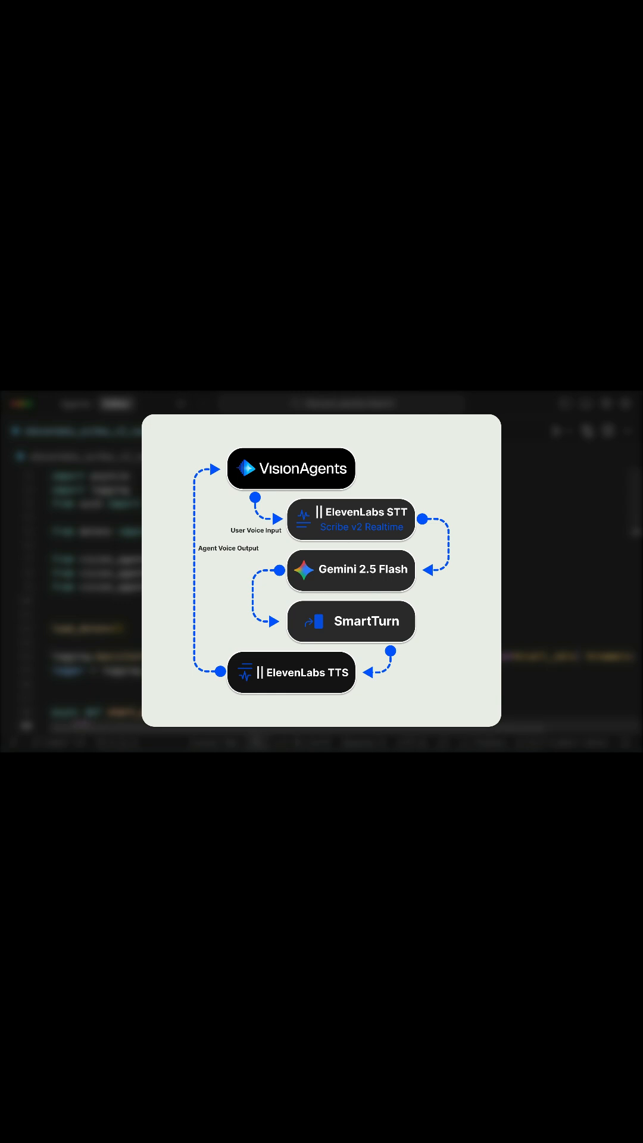
pyautogui.click(350, 520)
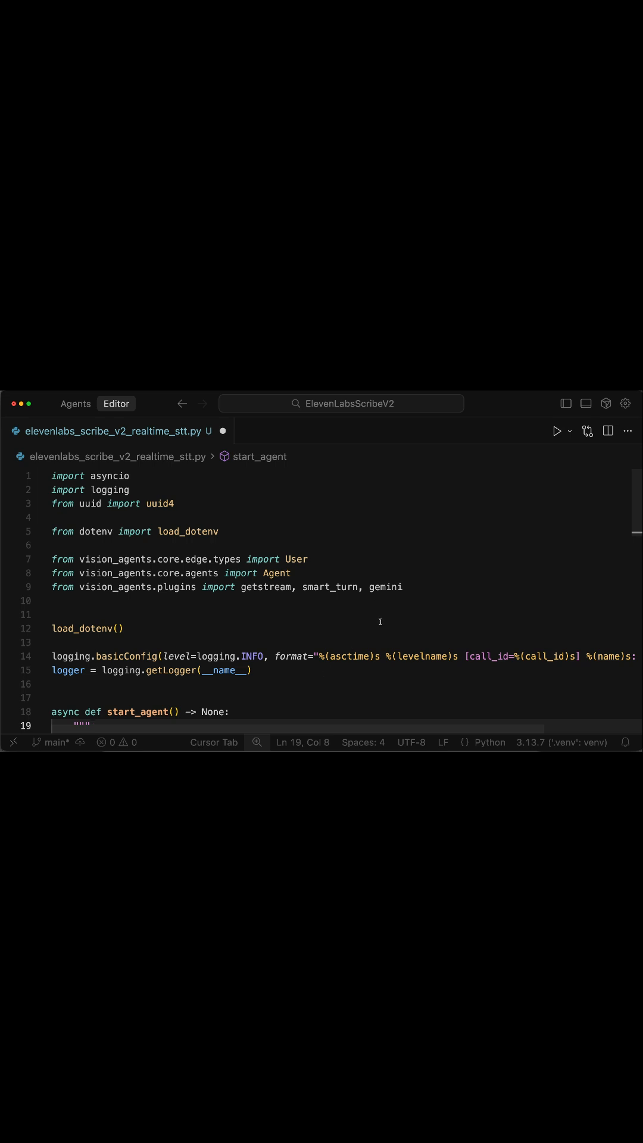
pyautogui.moveTo(409, 587)
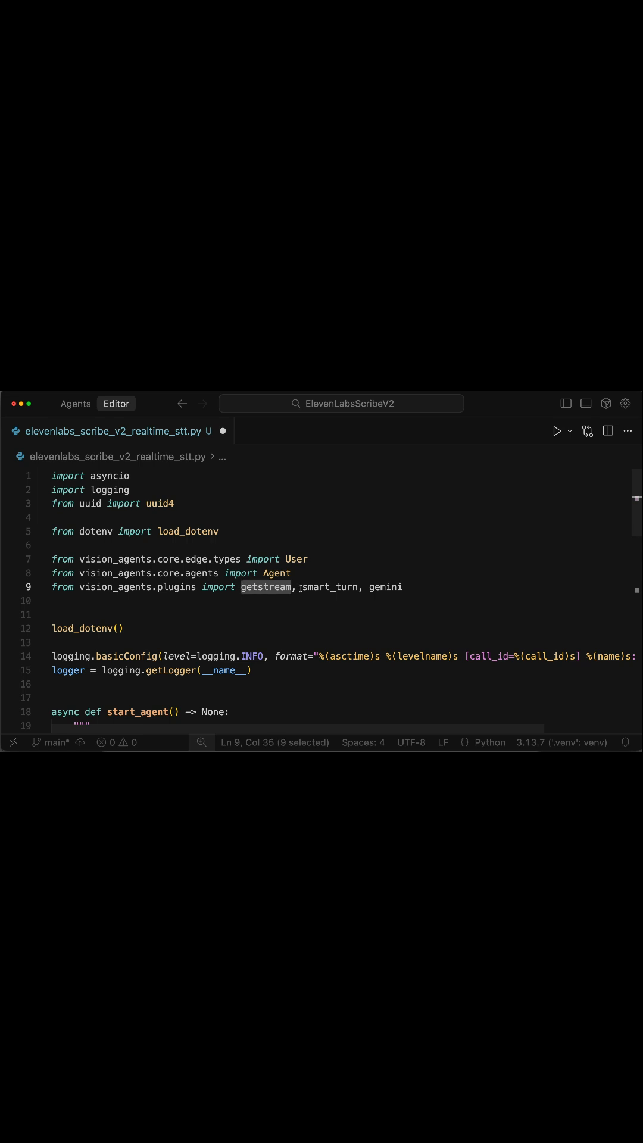
# Add 'elevenlabs,' after getstream in the vision_agents.plugins import on line 9
pyautogui.doubleClick(382, 587)
pyautogui.write('elevenlabs, ')
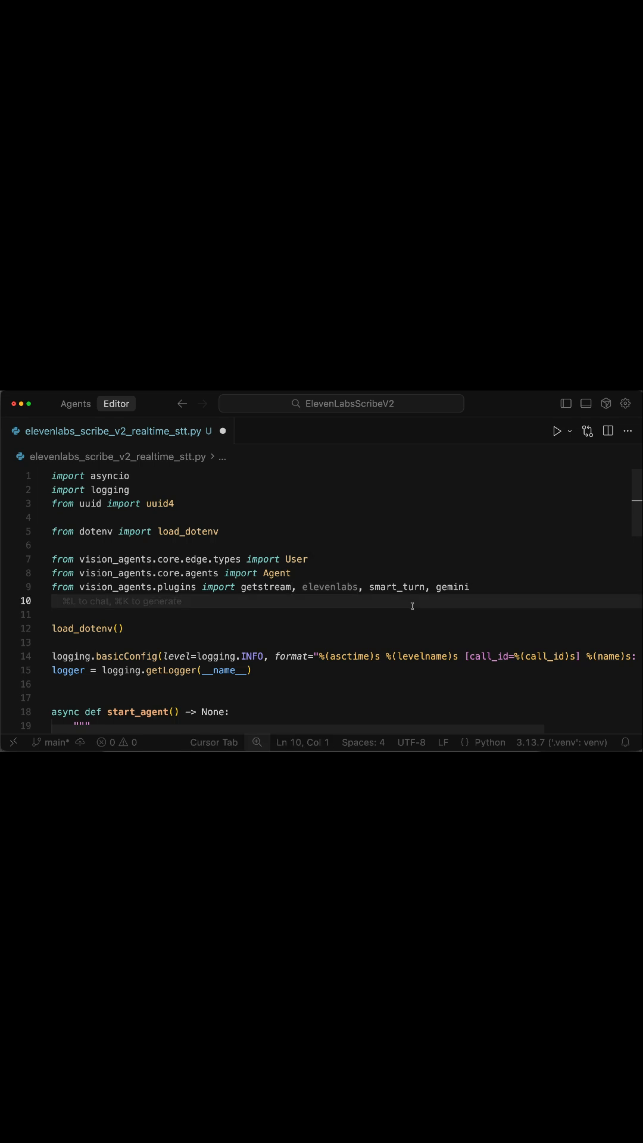
pyautogui.scroll(-3)
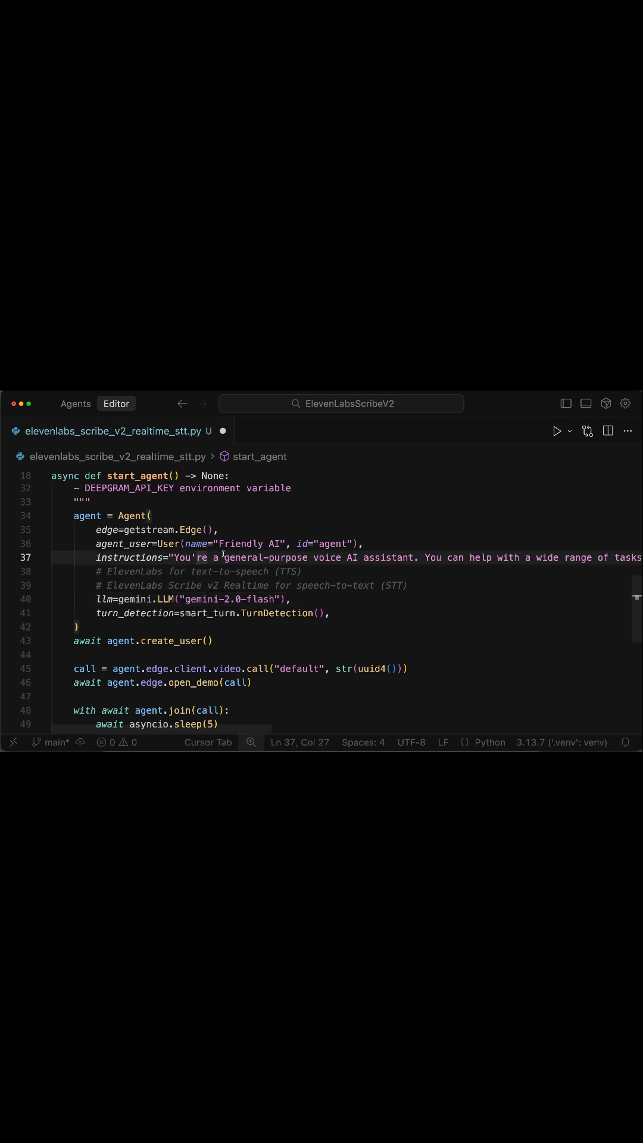
# Replace the placeholder comments with tts=elevenlabs.TTS() and stt=elevenlabs.STT() in the Agent, then save
pyautogui.doubleClick(222, 570)
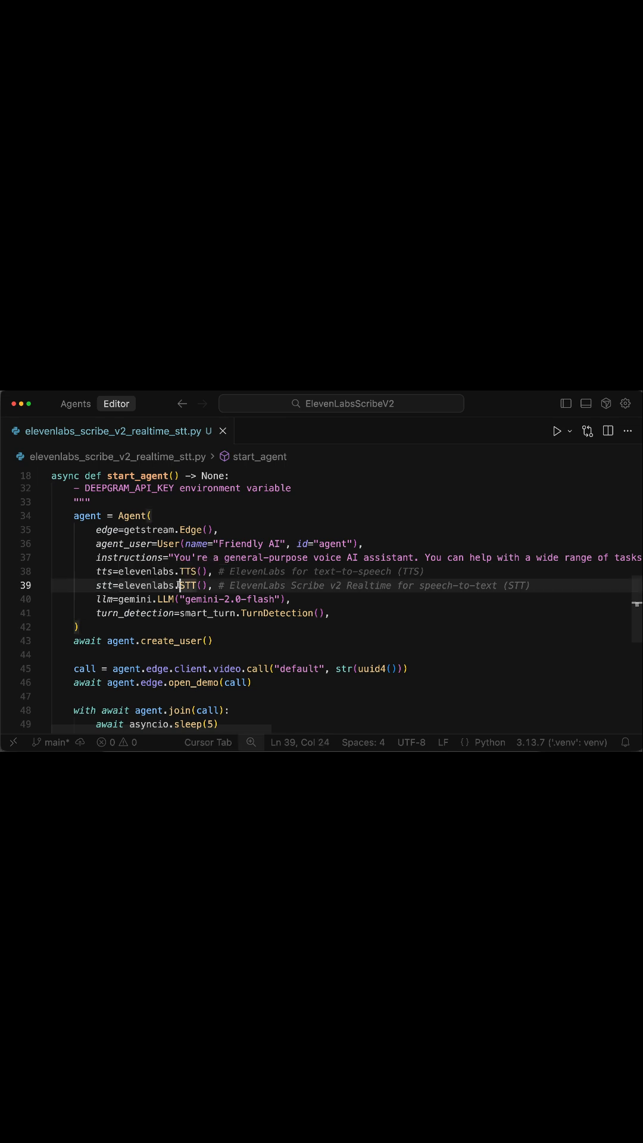
pyautogui.click(213, 641)
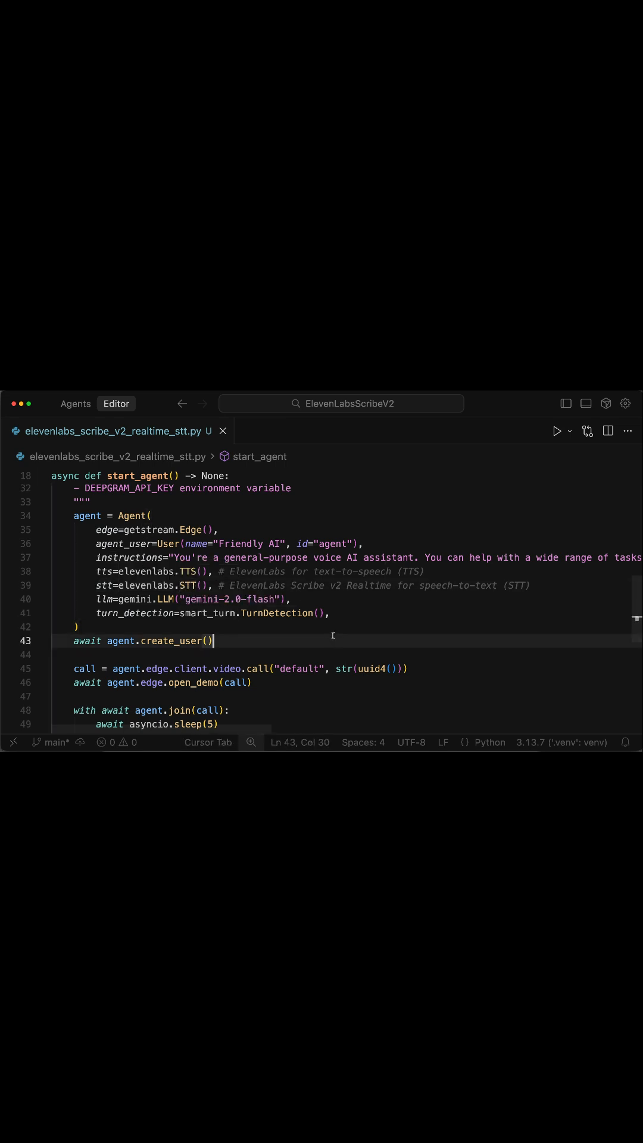
pyautogui.moveTo(272, 584); pyautogui.dragTo(389, 585)
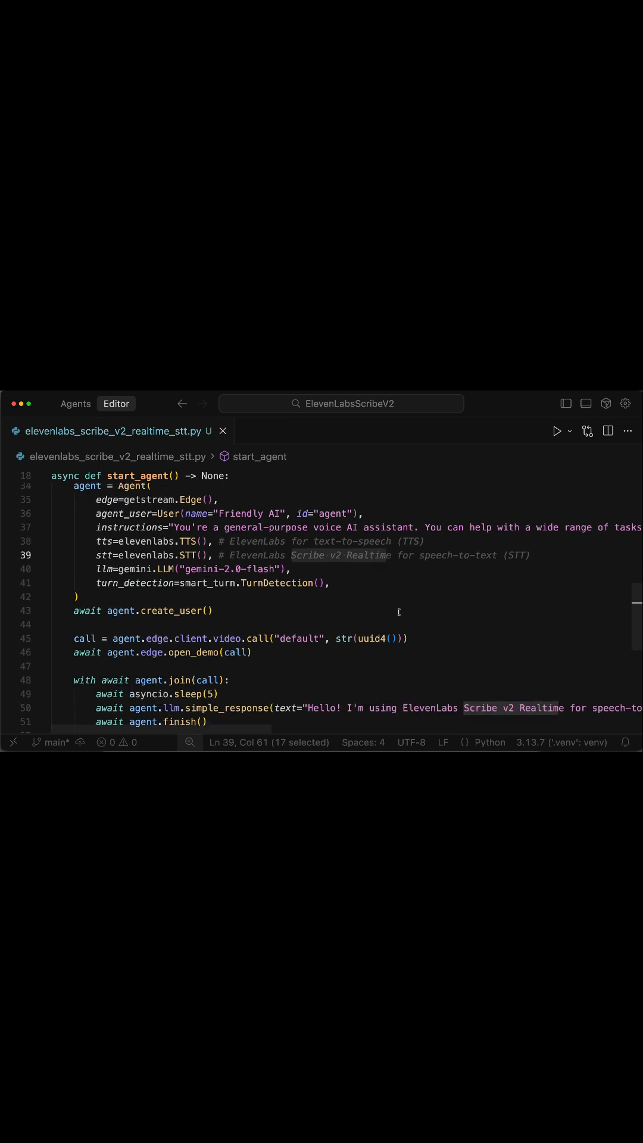
pyautogui.scroll(-3)
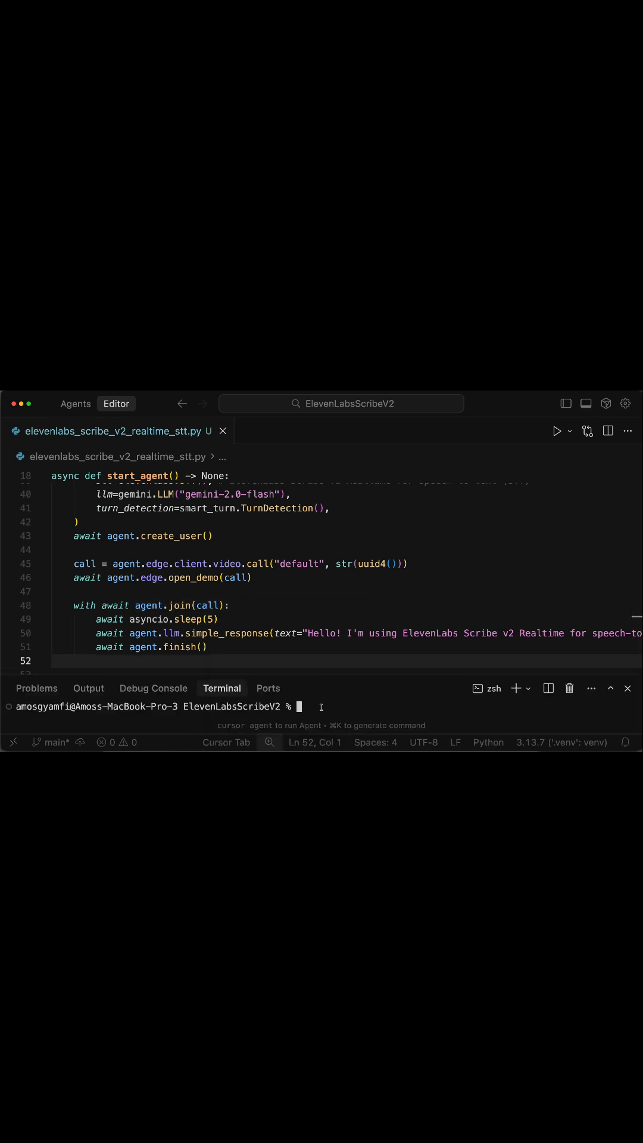
# Enter 'uv run elevenlabs_scribe_v2_realtime_stt.py' at the terminal prompt without running it
pyautogui.write('uv run elevenlabs_scribe_v2_realtime_stt.py')
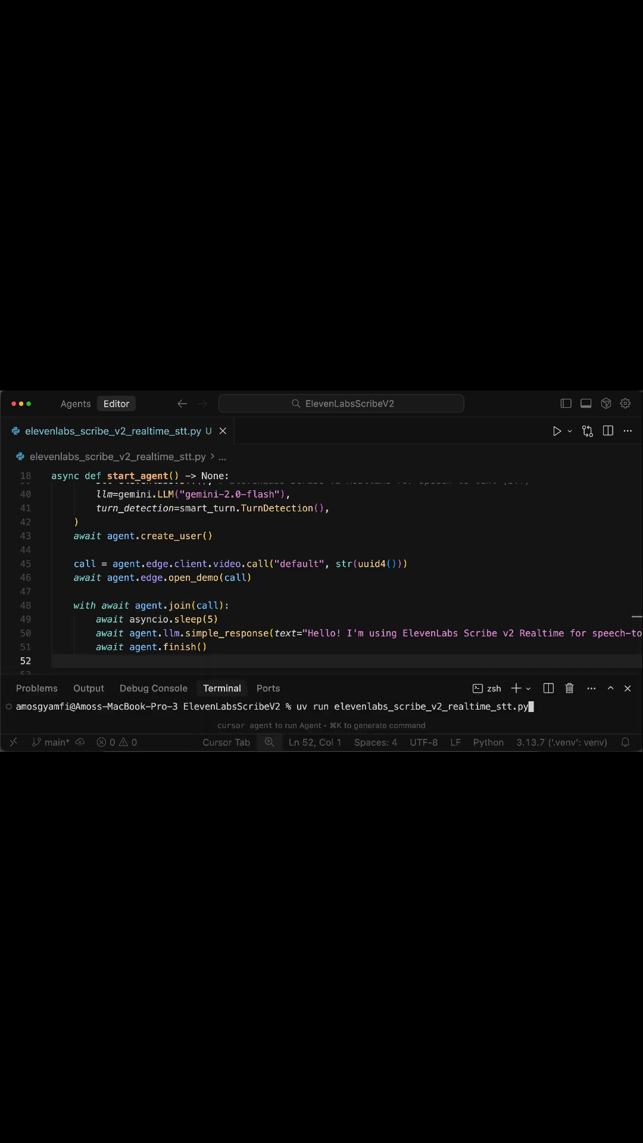